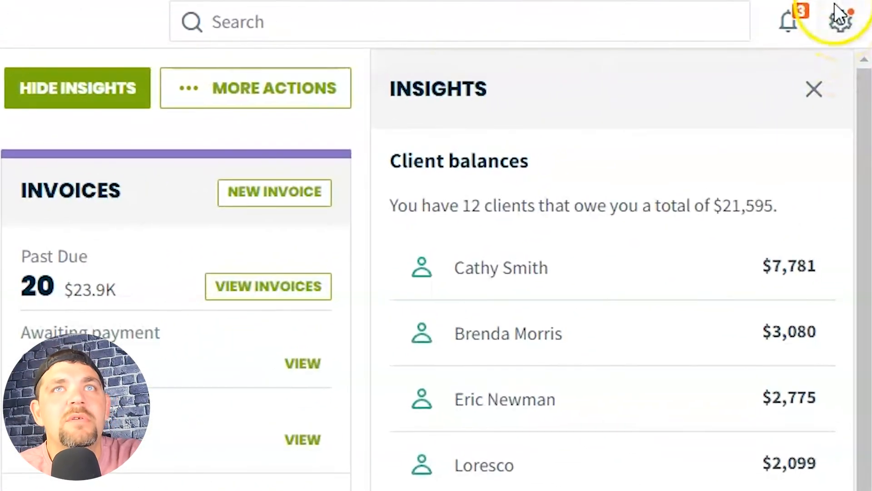
- Go to Manage Team from the settings menu to see the account's four users
{"action": "left_click", "coordinate": [840, 22]}
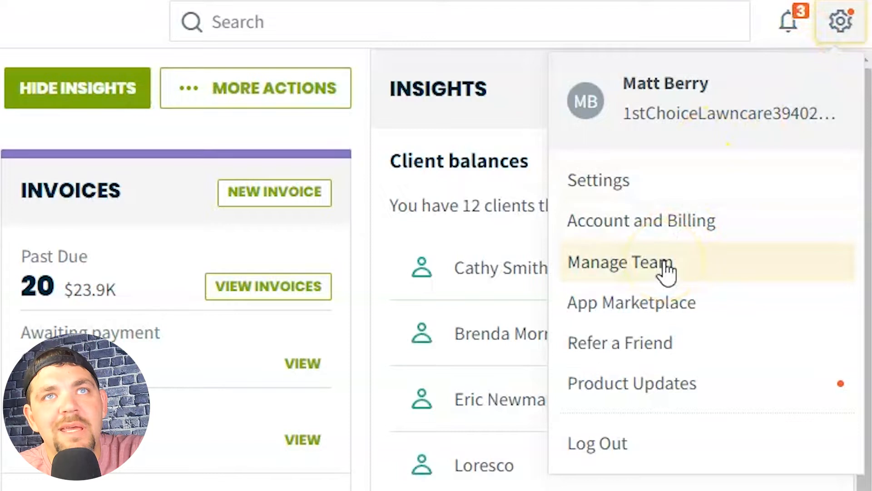
{"action": "left_click", "coordinate": [620, 261]}
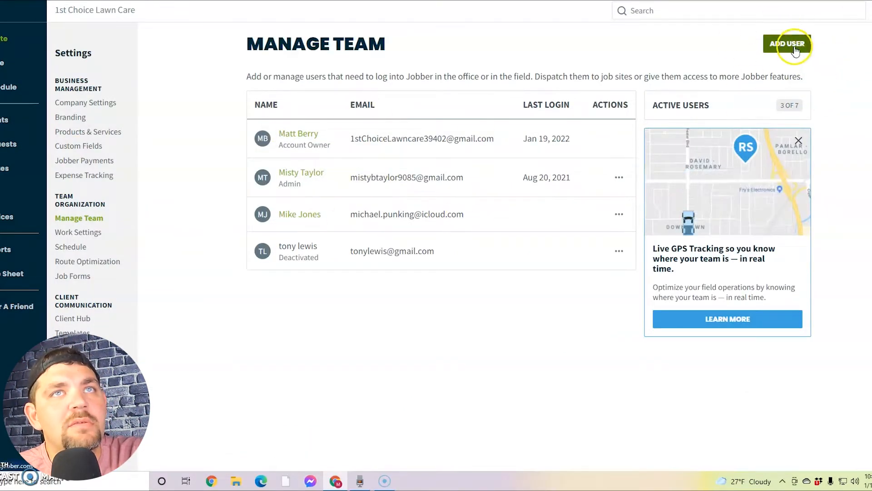
{"action": "left_click", "coordinate": [787, 44]}
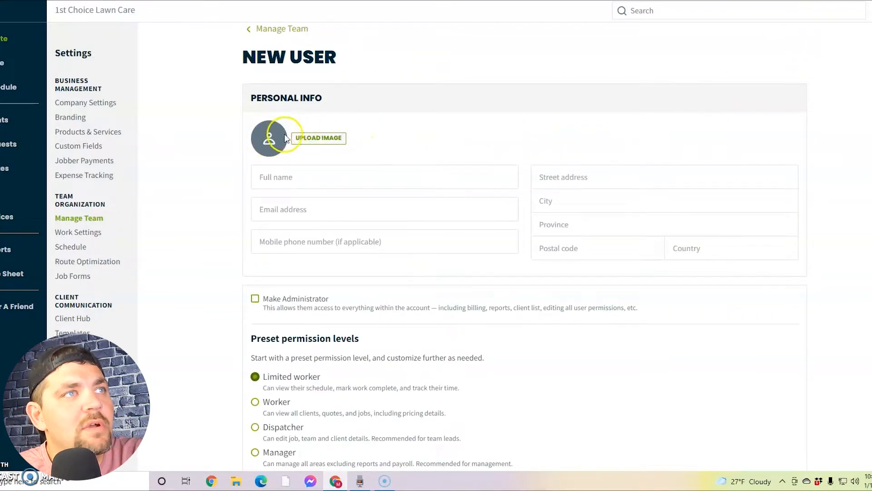
{"action": "type", "text": "new"}
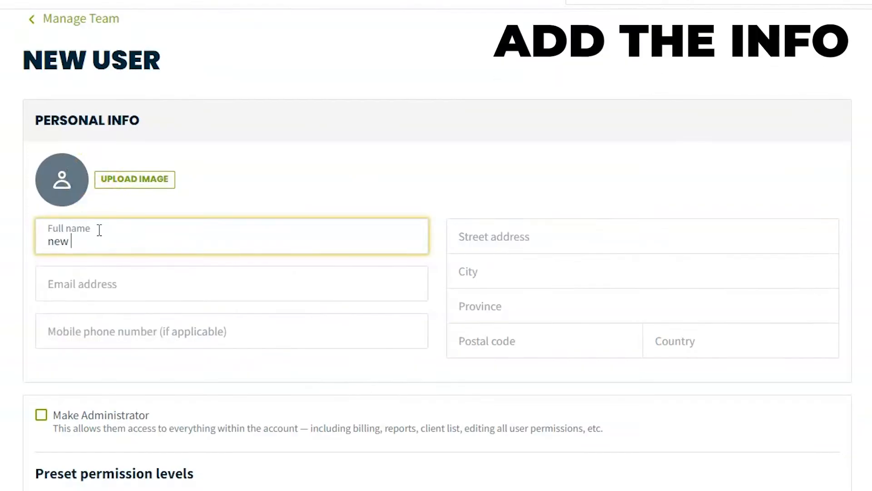
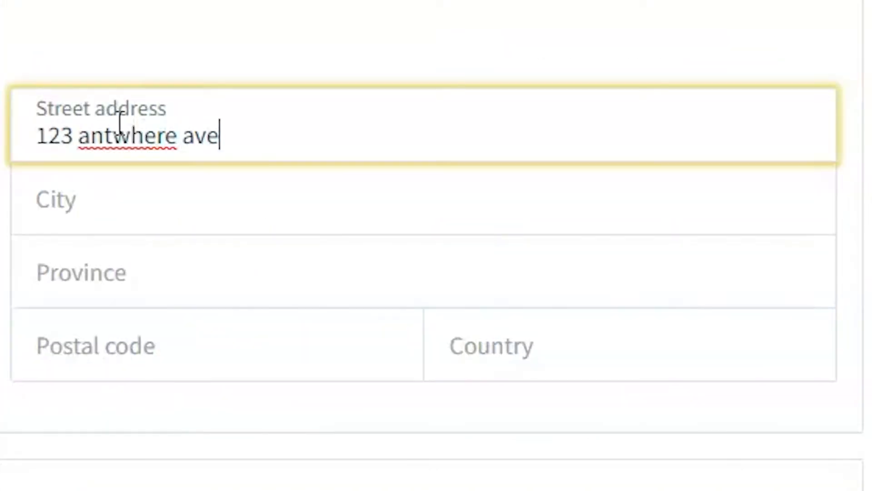
{"action": "type", "text": "ms"}
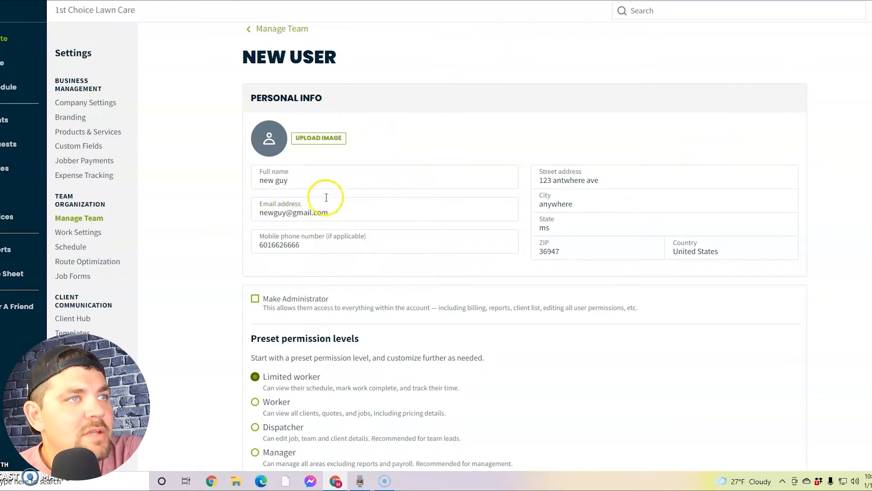
{"action": "scroll", "scroll_direction": "down", "scroll_amount": 3}
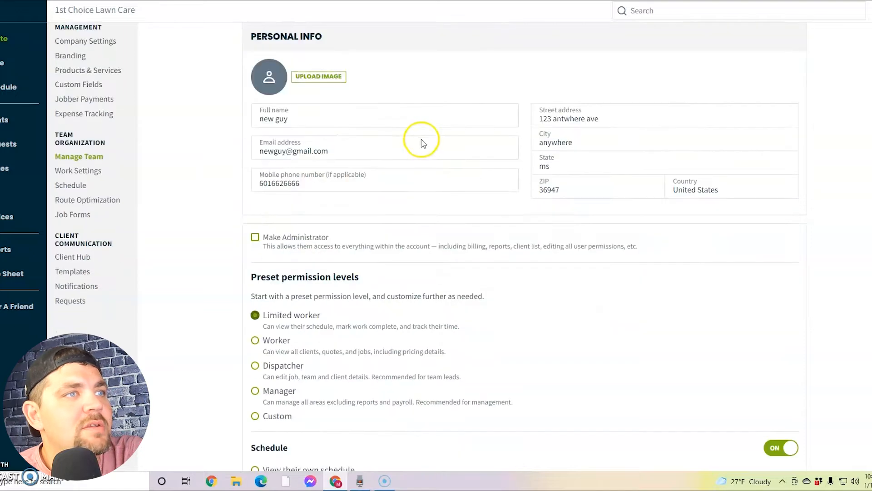
{"action": "scroll", "scroll_direction": "down", "scroll_amount": 3}
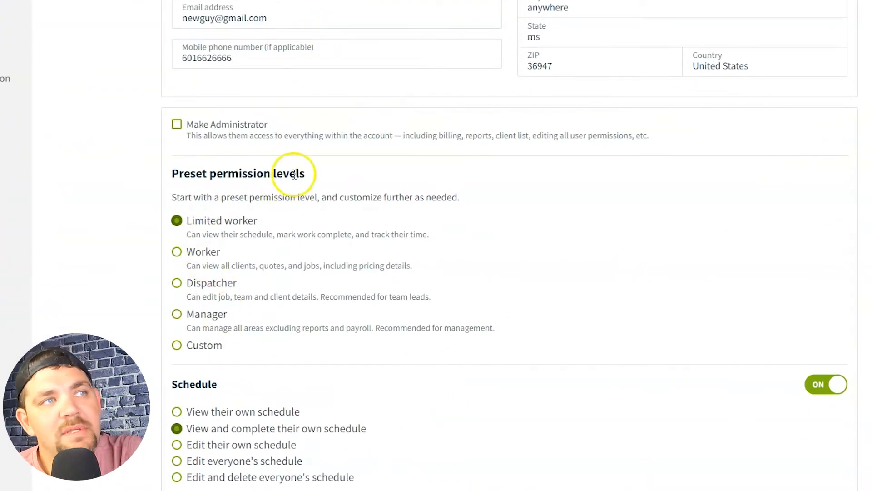
{"action": "scroll", "scroll_direction": "down", "scroll_amount": 3}
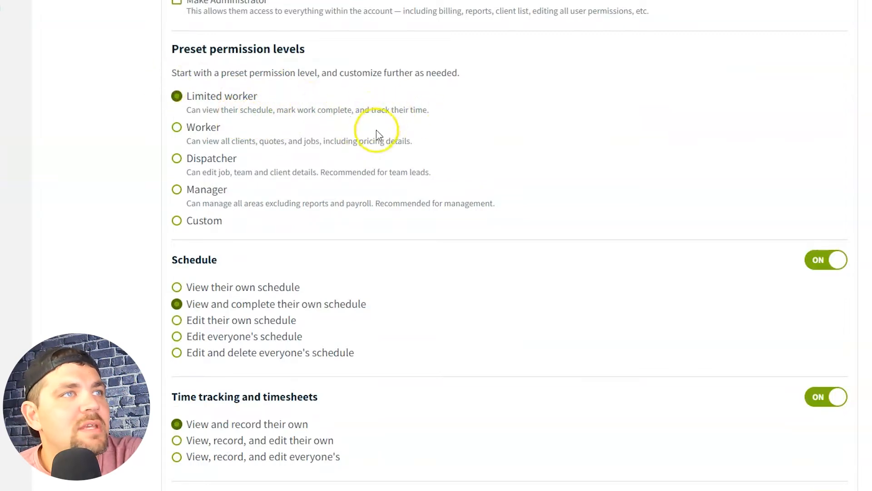
{"action": "scroll", "scroll_direction": "down", "scroll_amount": 3}
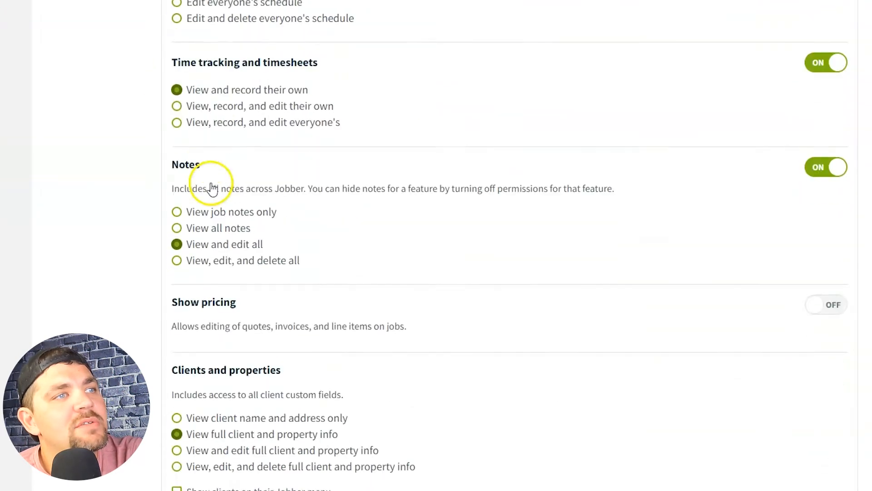
{"action": "scroll", "scroll_direction": "down", "scroll_amount": 3}
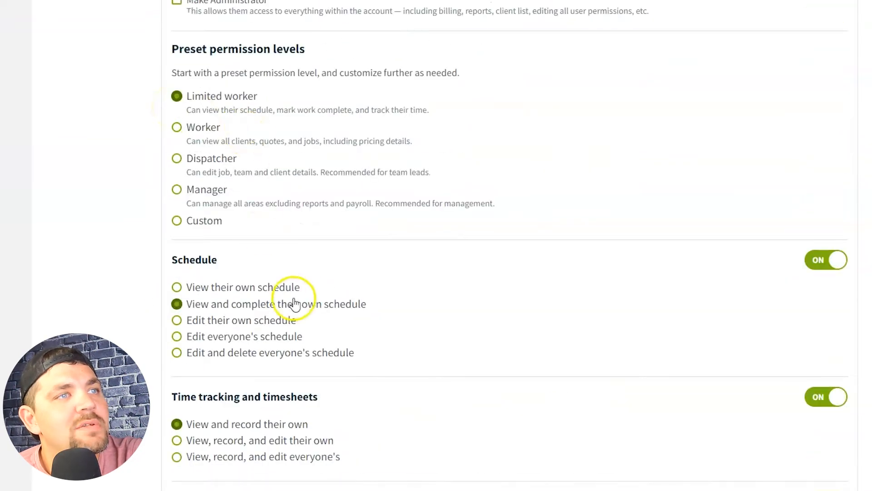
{"action": "scroll", "scroll_direction": "down", "scroll_amount": 3}
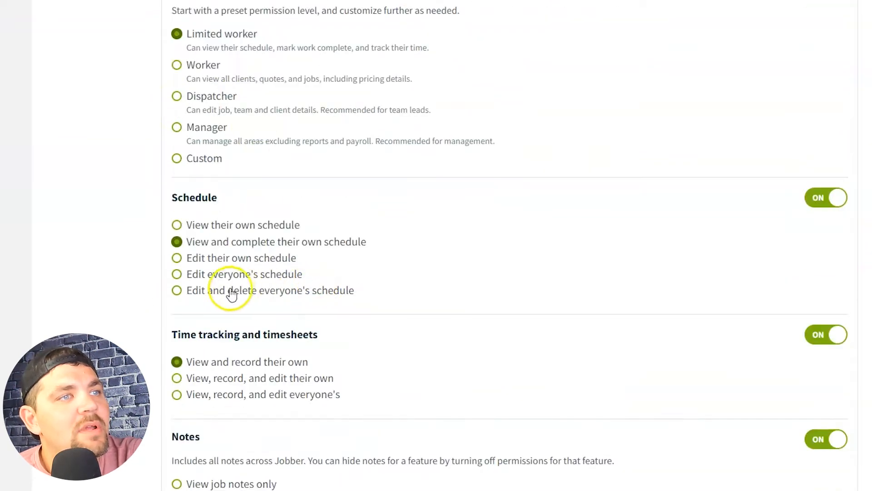
{"action": "scroll", "scroll_direction": "down", "scroll_amount": 3}
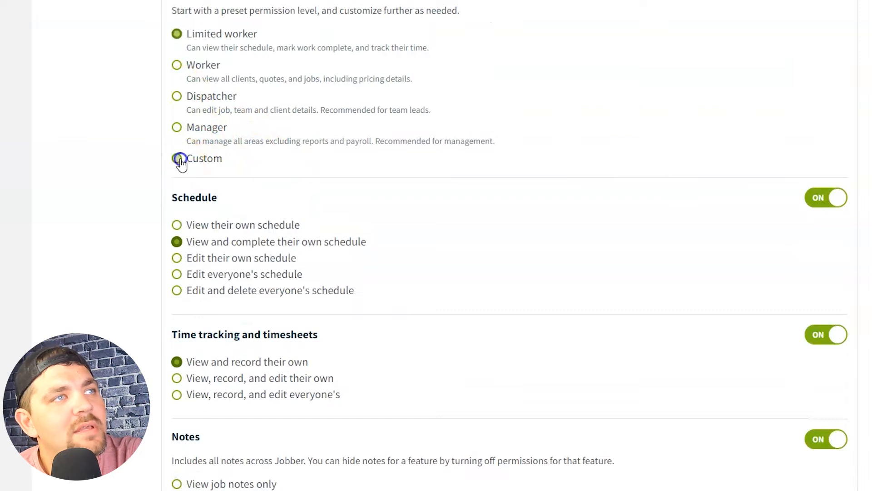
{"action": "left_click", "coordinate": [177, 159]}
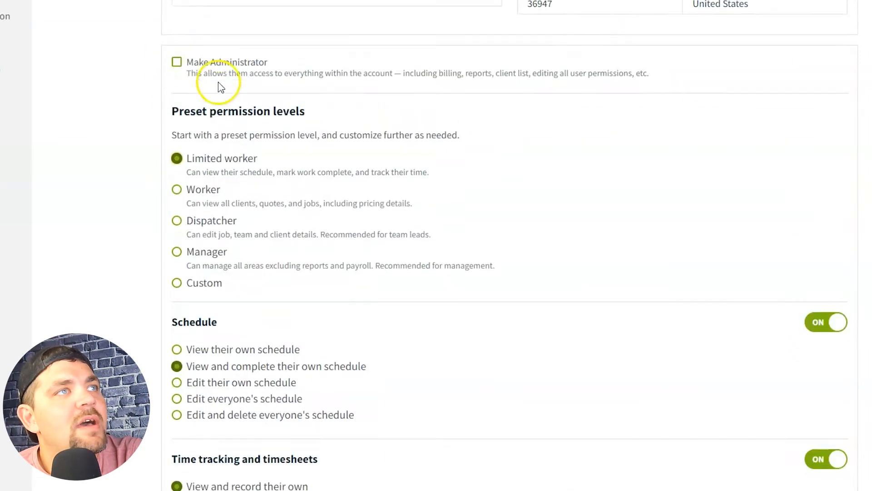
{"action": "scroll", "scroll_direction": "down", "scroll_amount": 3}
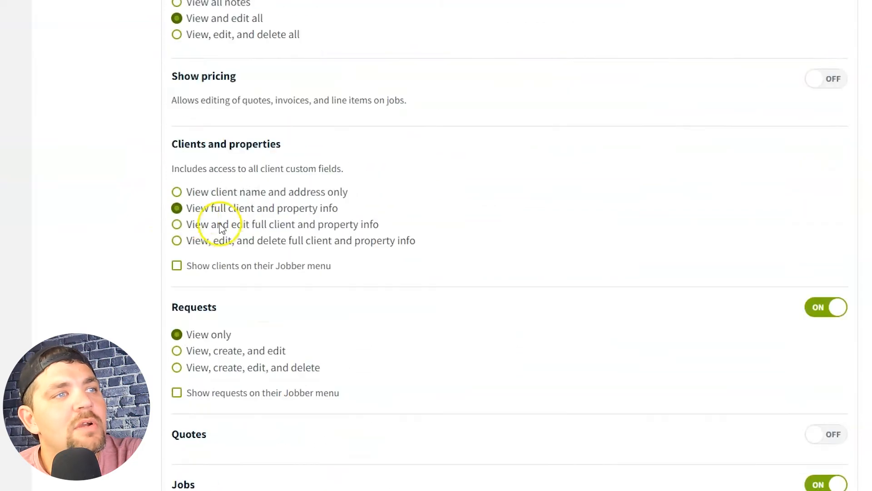
{"action": "scroll", "scroll_direction": "down", "scroll_amount": 3}
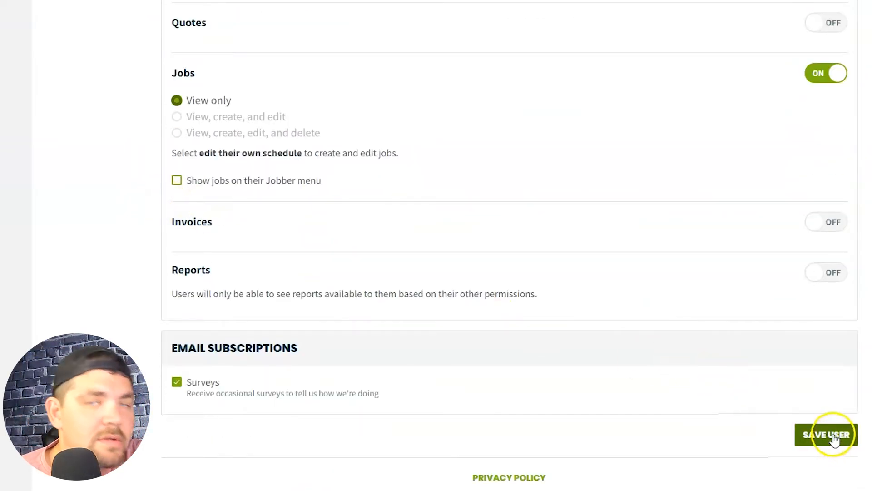
- Save the new guy user with view-only Jobs and Quotes, Invoices, Reports off
{"action": "left_click", "coordinate": [826, 434]}
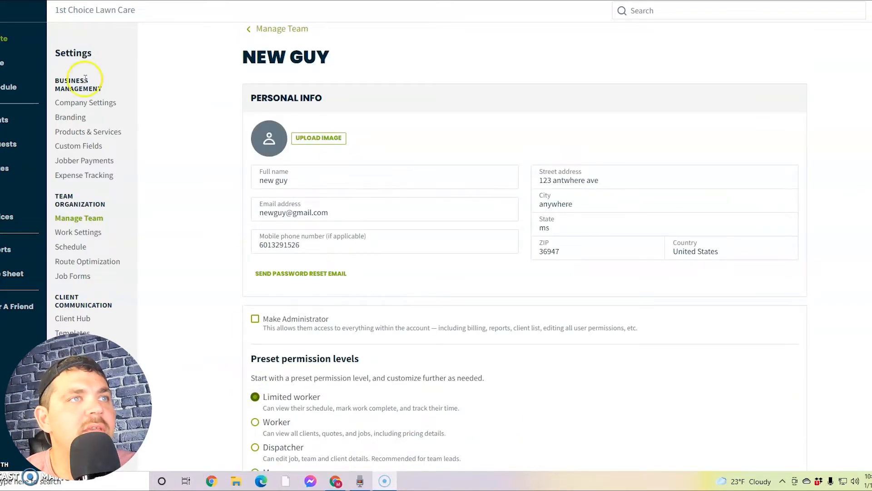
{"action": "scroll", "scroll_direction": "down", "scroll_amount": 3}
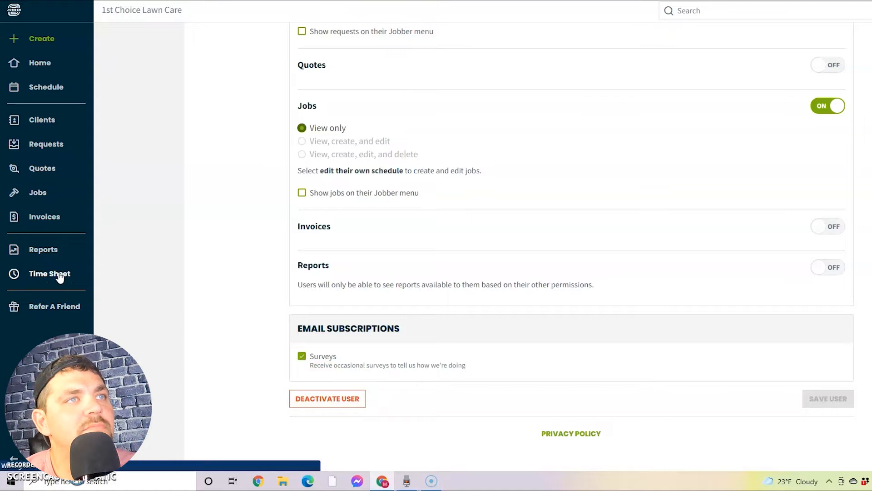
{"action": "left_click", "coordinate": [49, 274]}
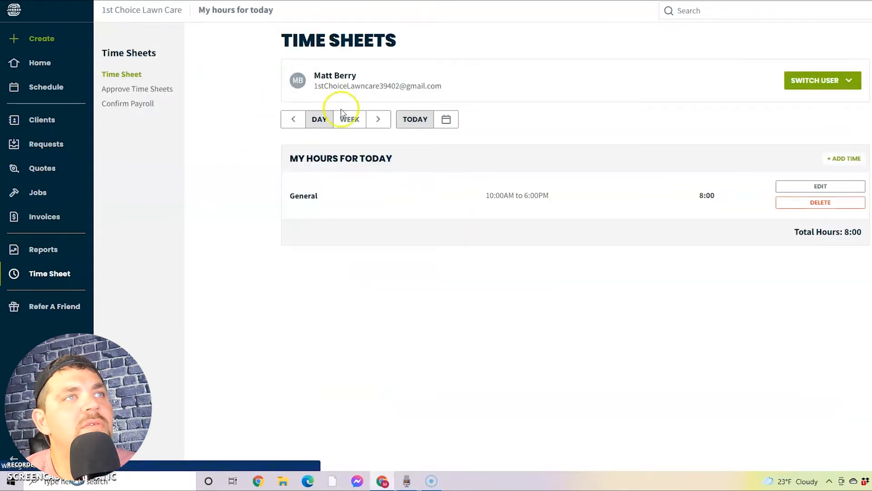
{"action": "mouse_move", "coordinate": [394, 124]}
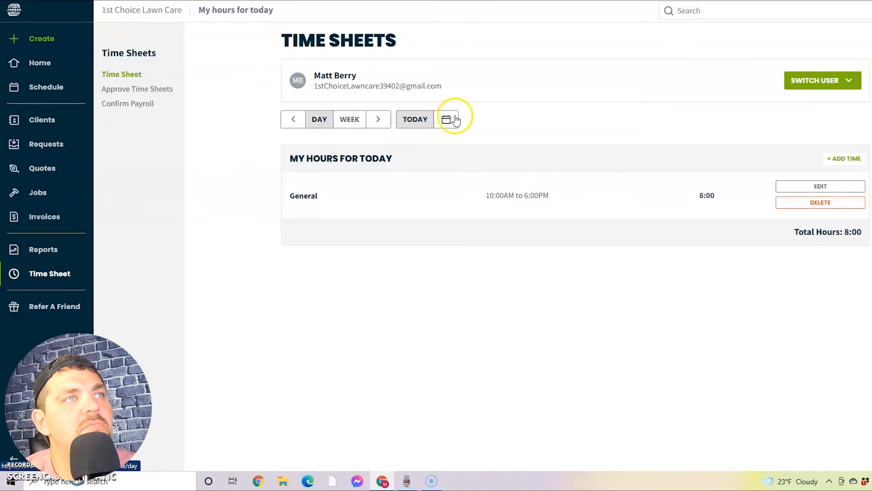
{"action": "mouse_move", "coordinate": [289, 207]}
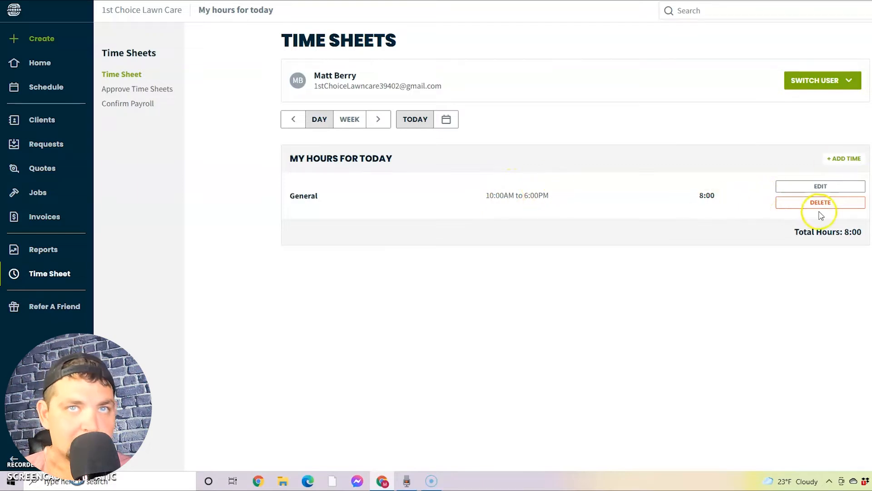
- Change the General entry to end 7:00PM (9:00 hours) with note 'forgot to clock out'
{"action": "left_click", "coordinate": [820, 187]}
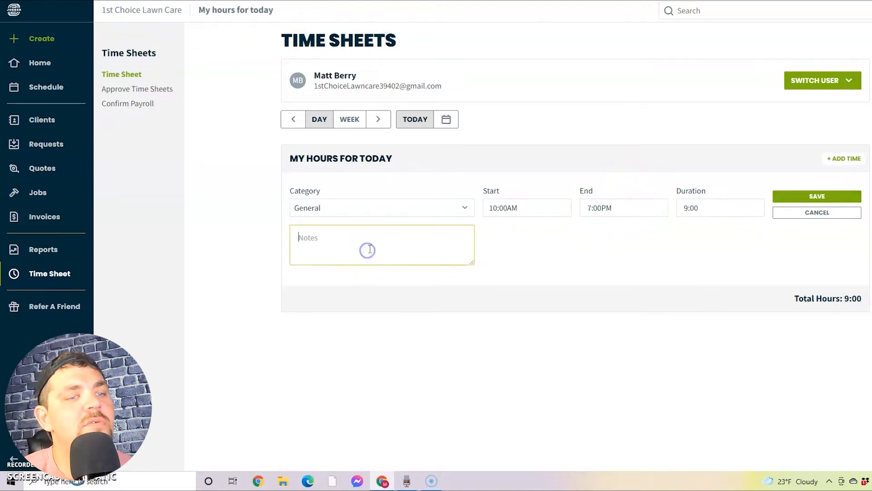
{"action": "type", "text": "forg"}
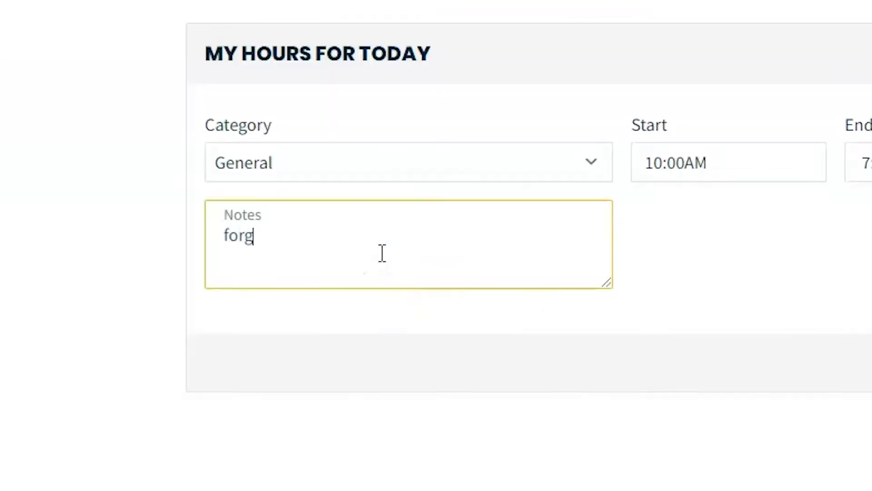
{"action": "type", "text": "ot to clock"}
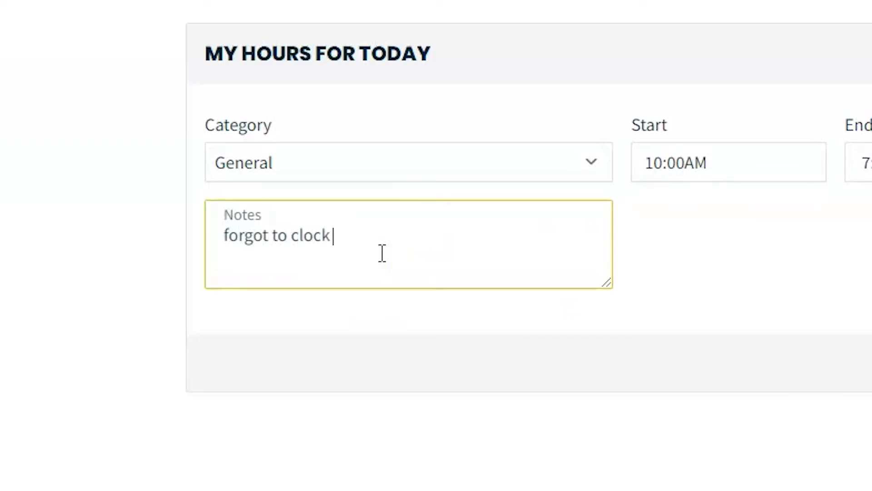
{"action": "type", "text": "out"}
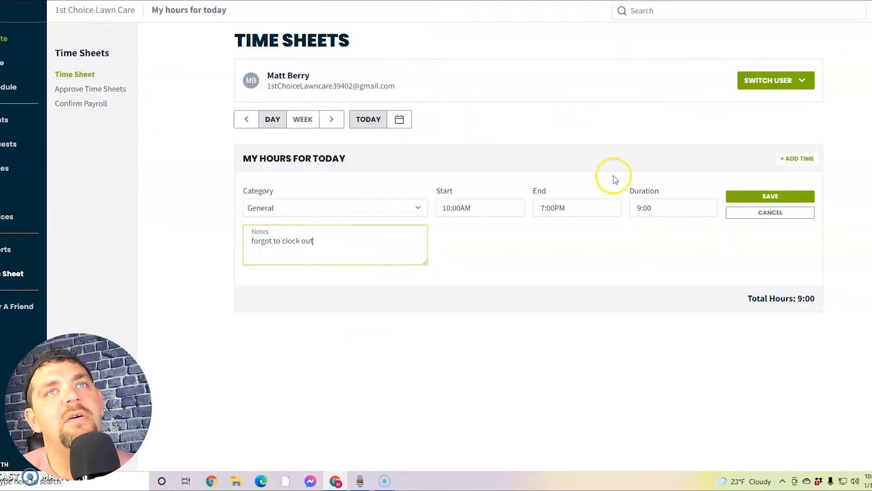
{"action": "left_click", "coordinate": [769, 197]}
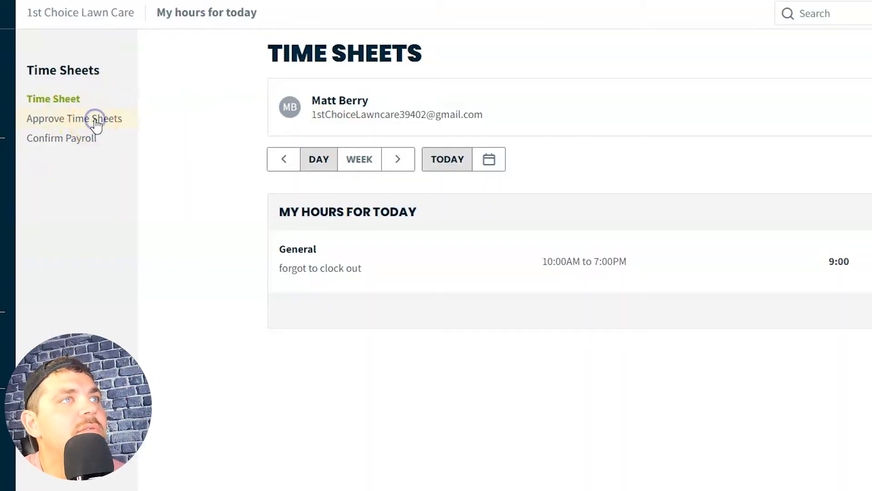
{"action": "left_click", "coordinate": [73, 118]}
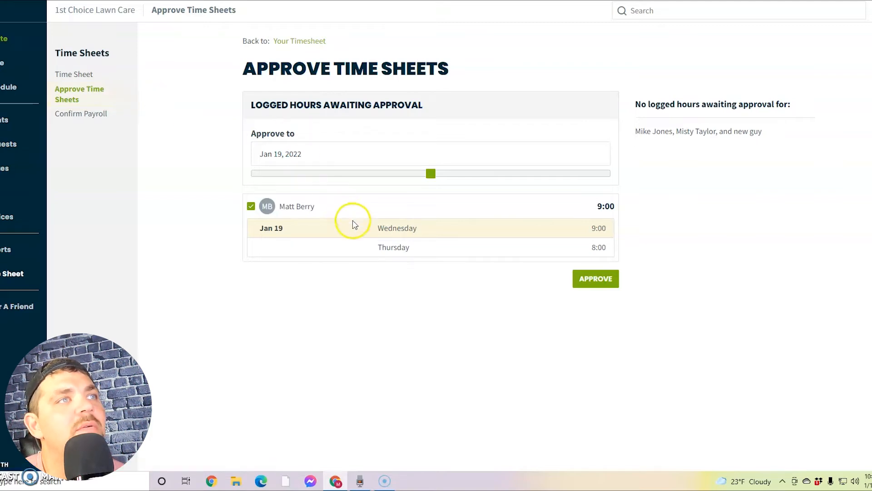
{"action": "mouse_move", "coordinate": [483, 262]}
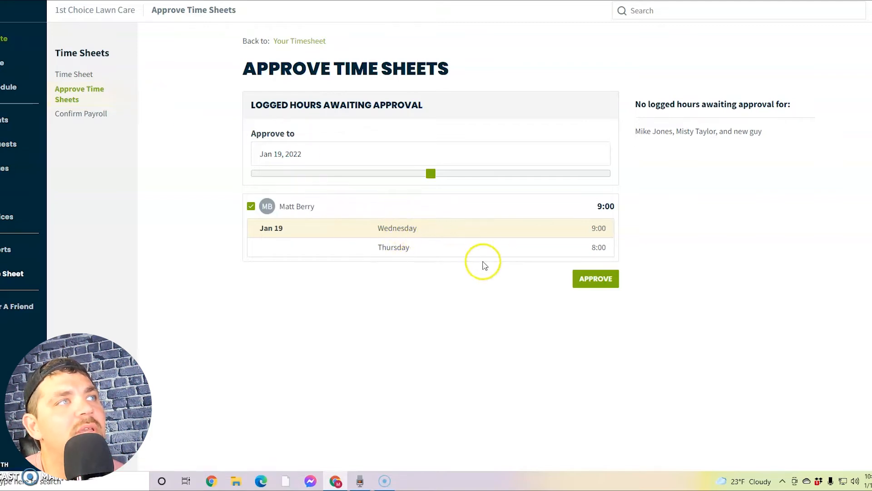
{"action": "mouse_move", "coordinate": [512, 238]}
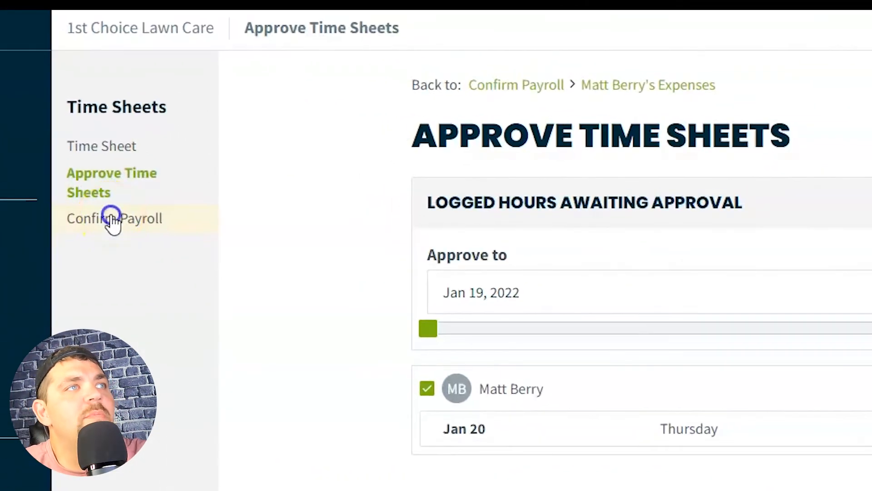
{"action": "left_click", "coordinate": [114, 218]}
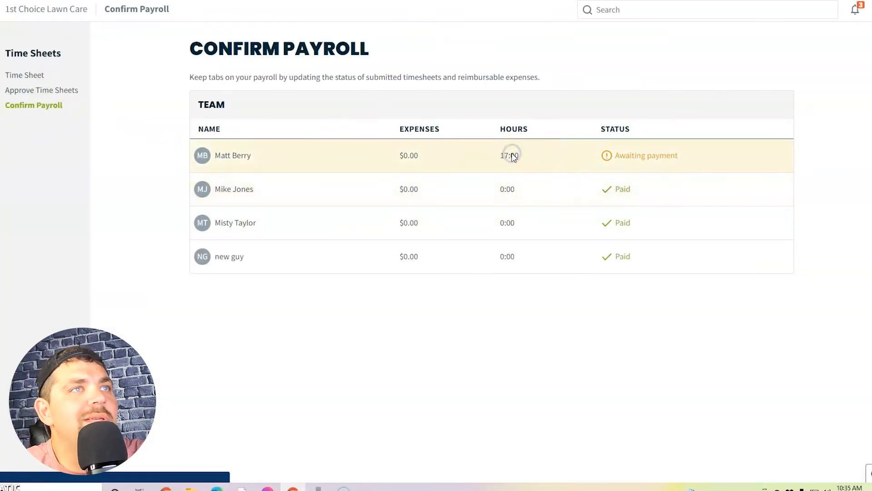
{"action": "left_click", "coordinate": [232, 155]}
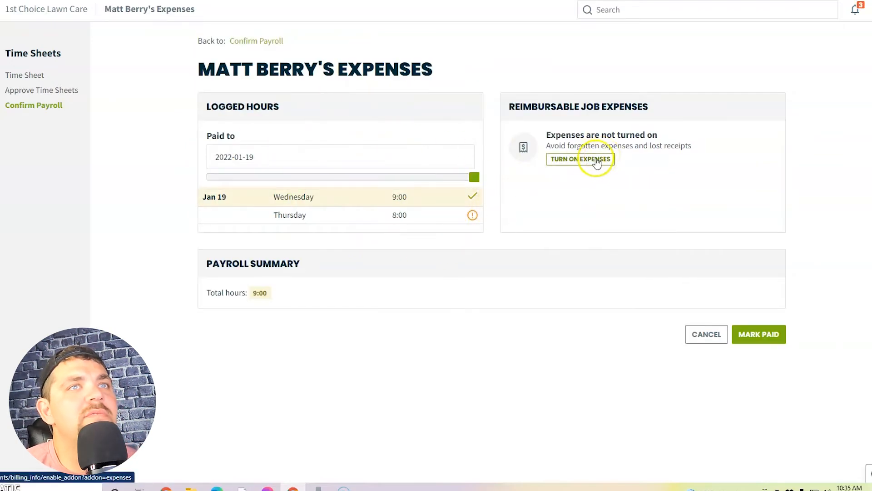
{"action": "mouse_move", "coordinate": [609, 167]}
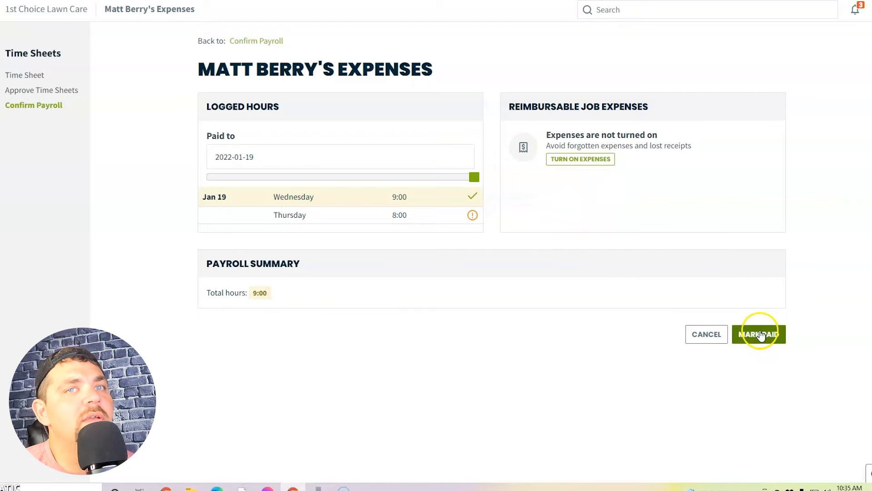
{"action": "left_click", "coordinate": [757, 333]}
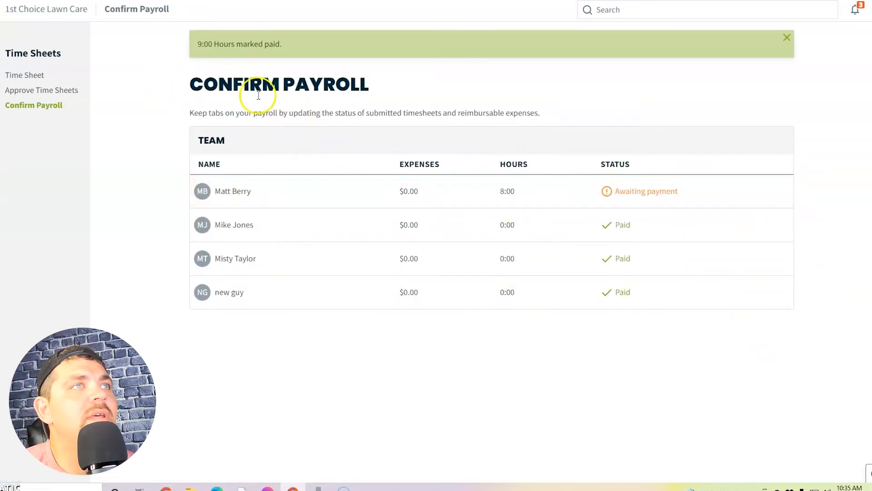
{"action": "mouse_move", "coordinate": [641, 182]}
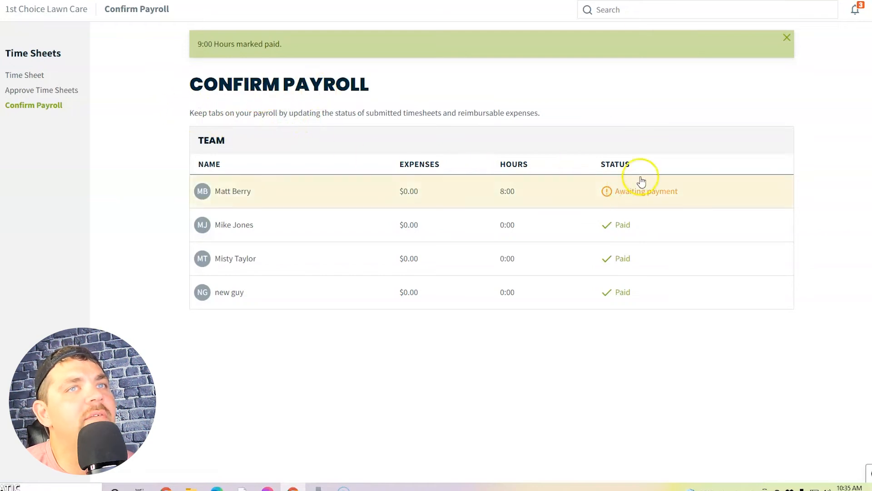
{"action": "mouse_move", "coordinate": [361, 155]}
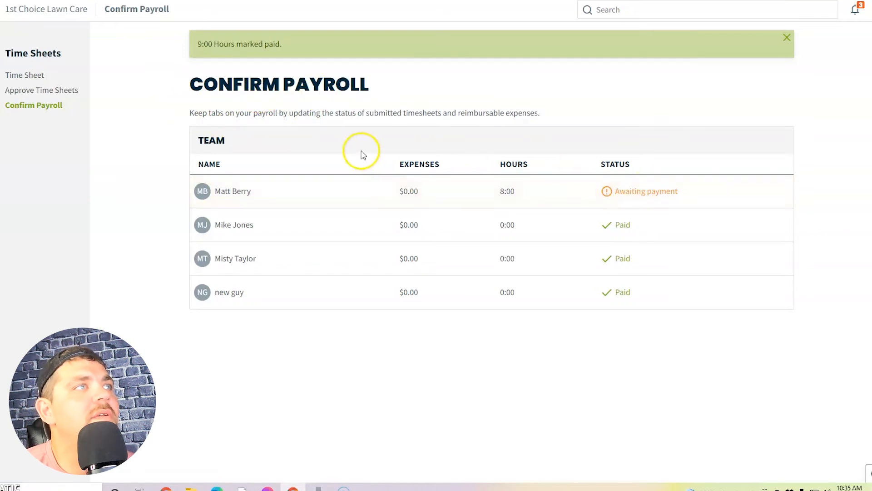